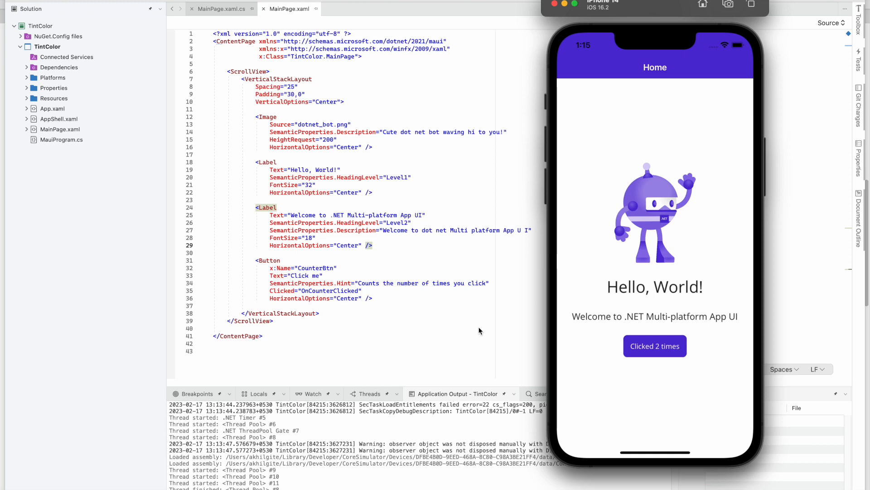
mouse_move(637, 219)
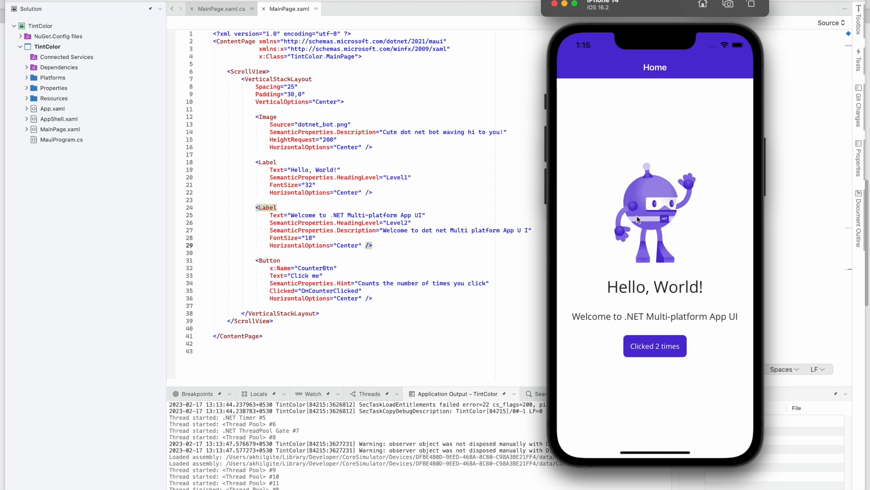
mouse_move(643, 201)
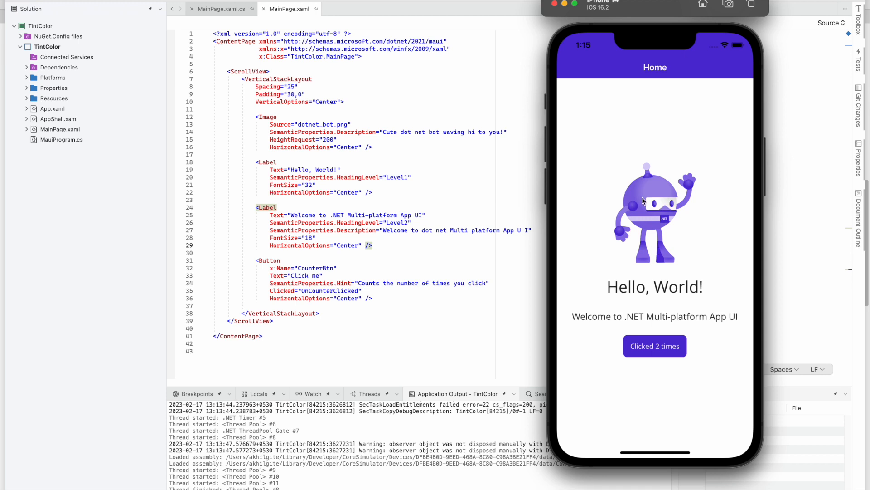
mouse_move(640, 199)
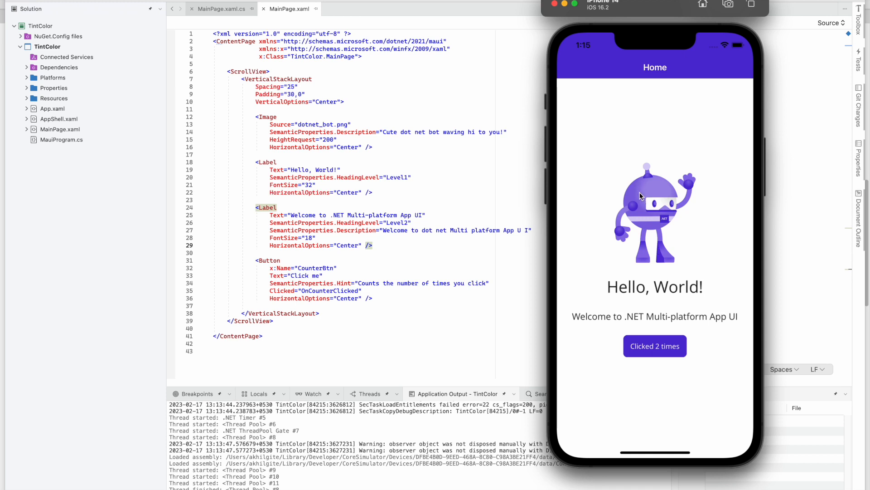
mouse_move(387, 244)
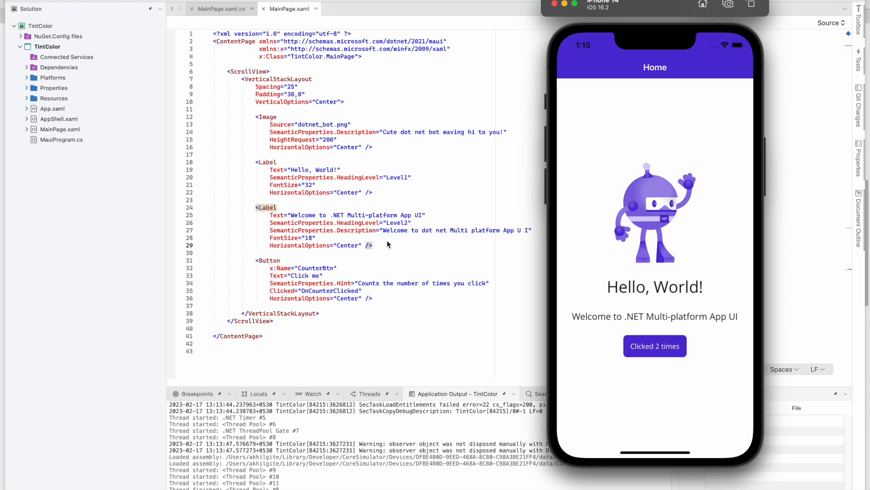
mouse_move(657, 219)
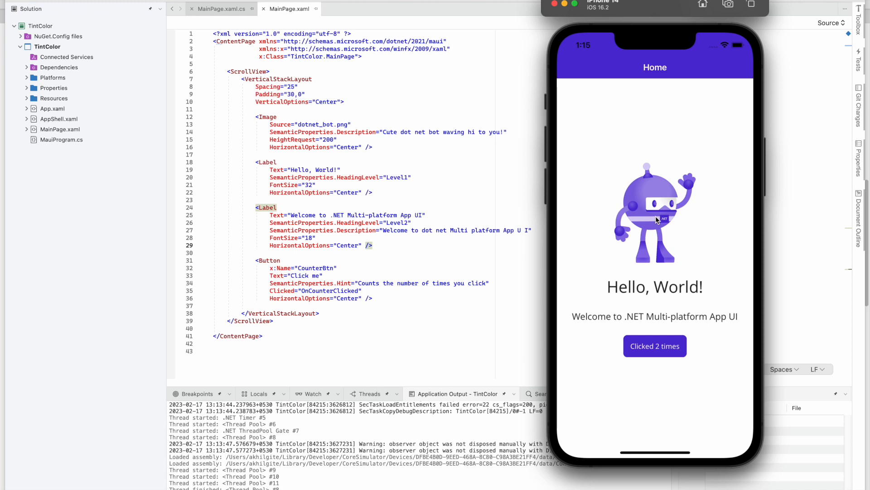
mouse_move(437, 180)
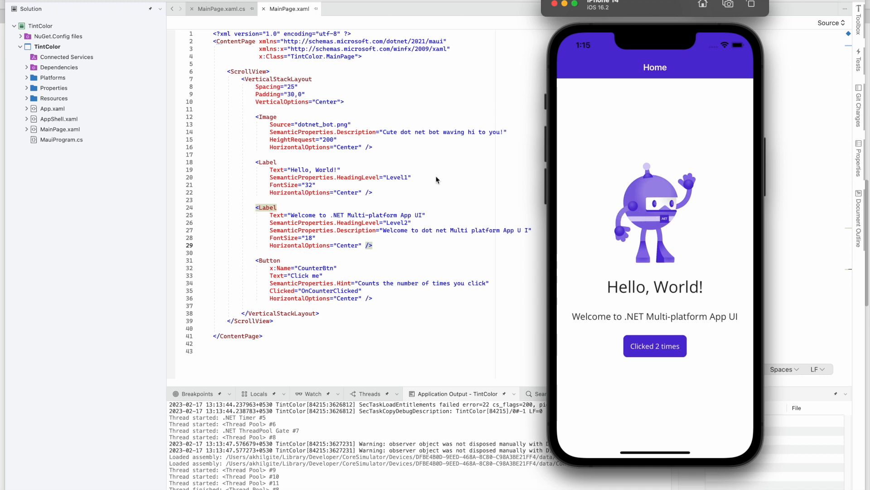
Add CommunityToolkit.Maui via Manage NuGet Packages on Dependencies and accept the licence terms
right_click(59, 66)
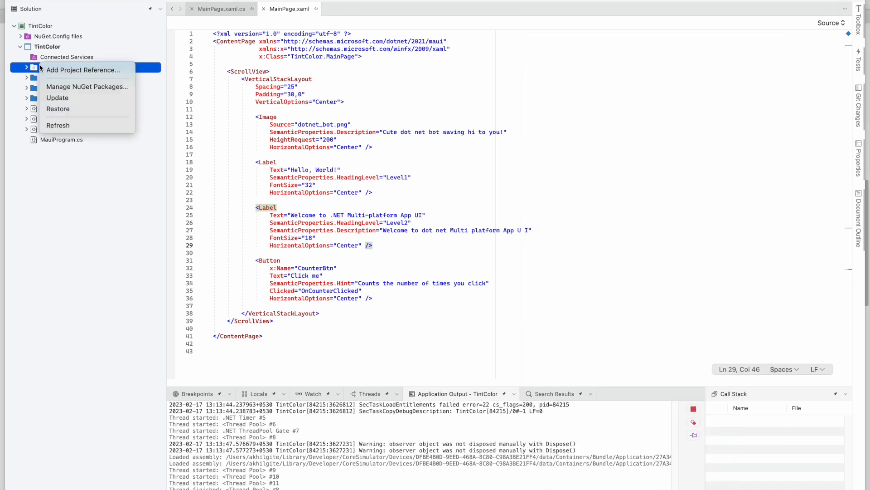
left_click(87, 87)
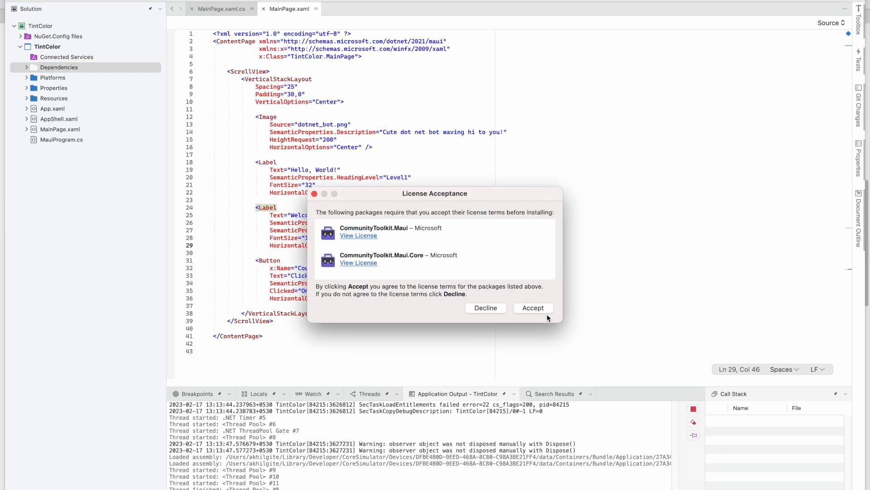
left_click(532, 307)
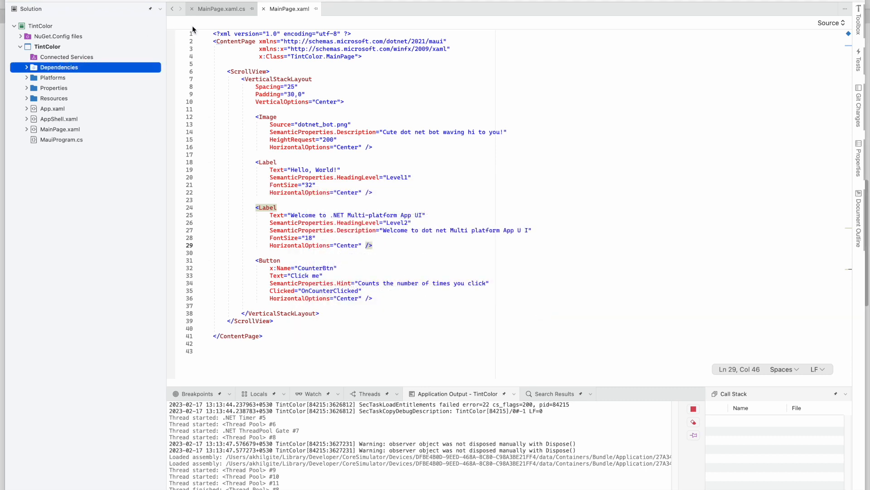
Open MauiProgram.cs to add using CommunityToolkit.Maui and .UseMauiCommunityToolkit() to the builder
left_click(348, 8)
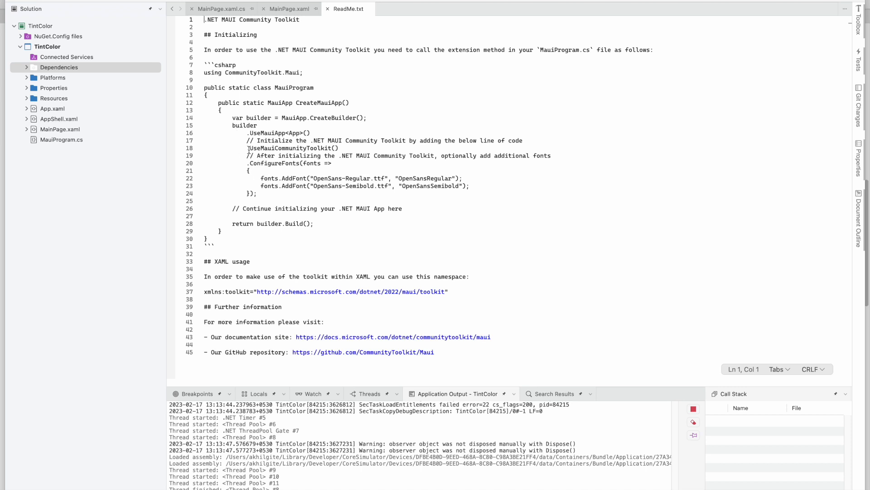
double_click(293, 147)
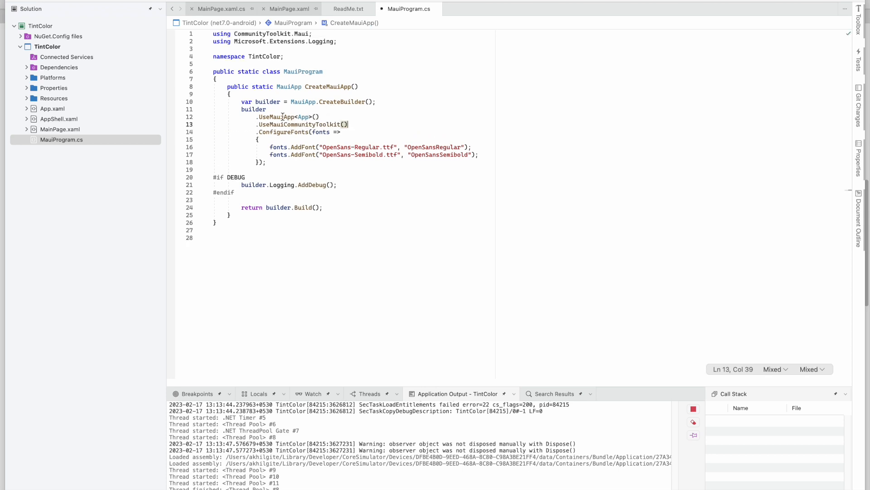
mouse_move(303, 124)
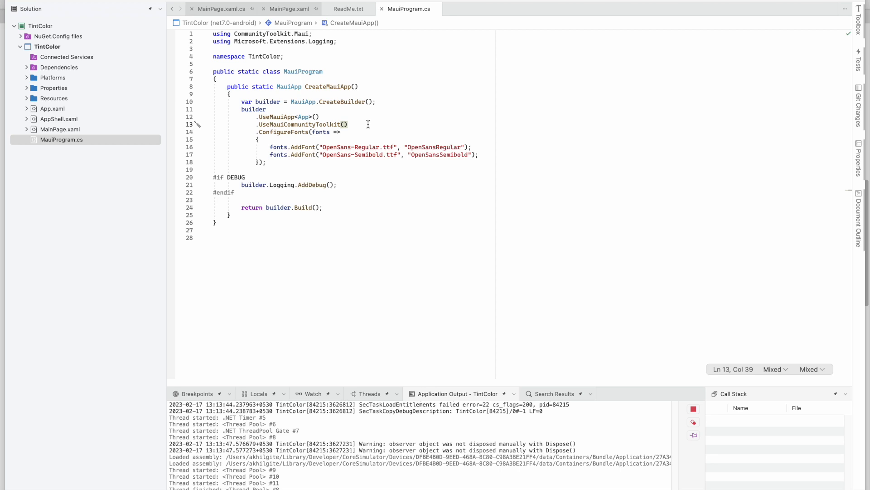
Declare xmlns:toolkit for the MAUI toolkit on MainPage.xaml and give the Image an explicit closing tag
left_click(289, 9)
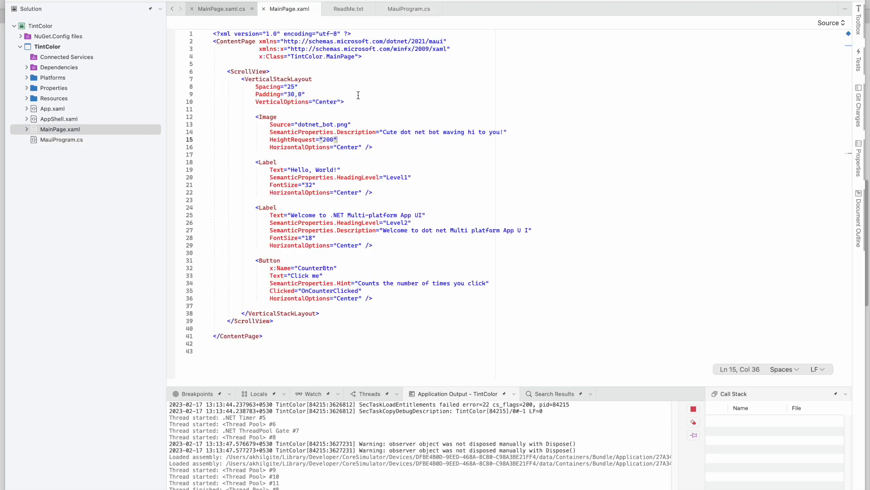
left_click(359, 49)
type("xmlns:>")
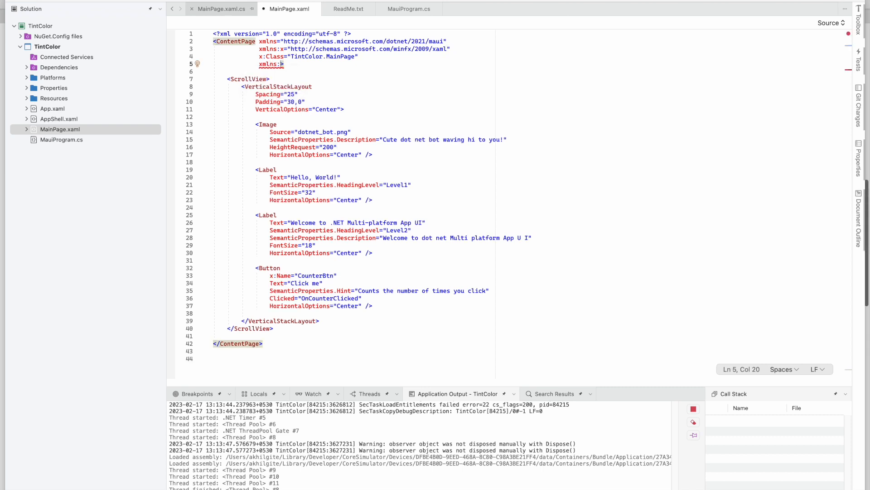
type("toolkit=\"")
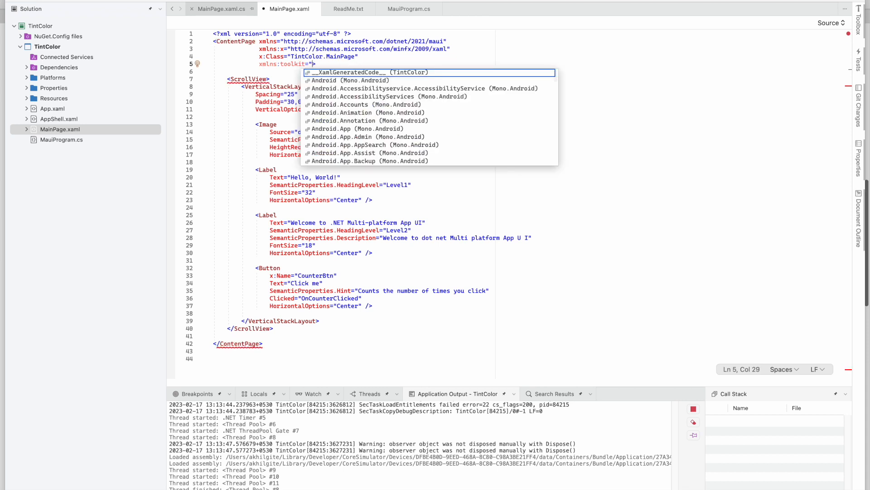
type("toolkit")
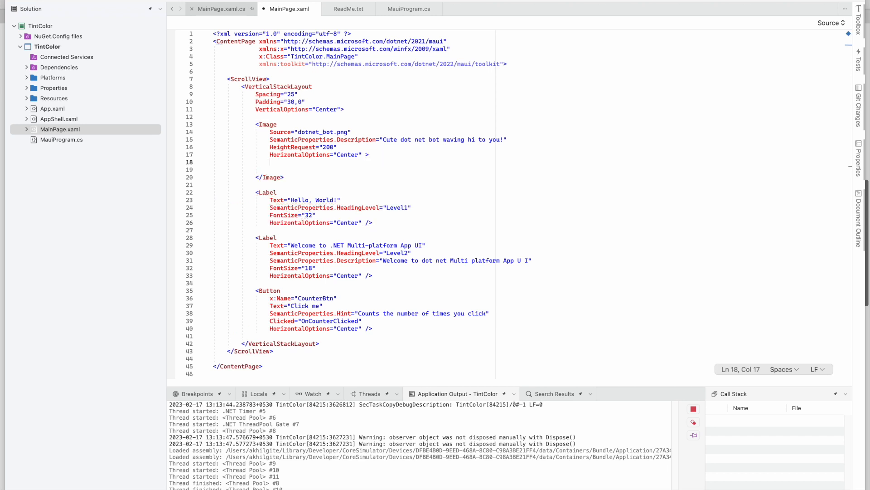
Add an empty <Image.Behaviors> block inside the dotnet_bot Image element
type("<Image.")
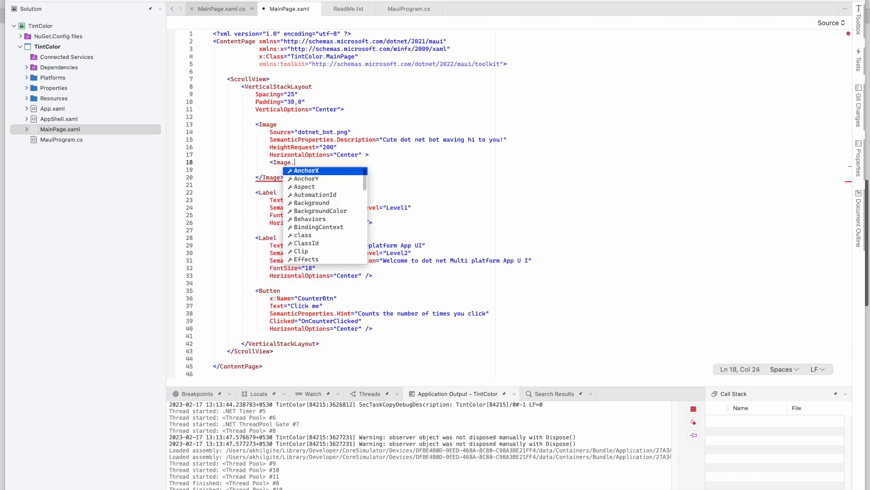
type("Behaviors")
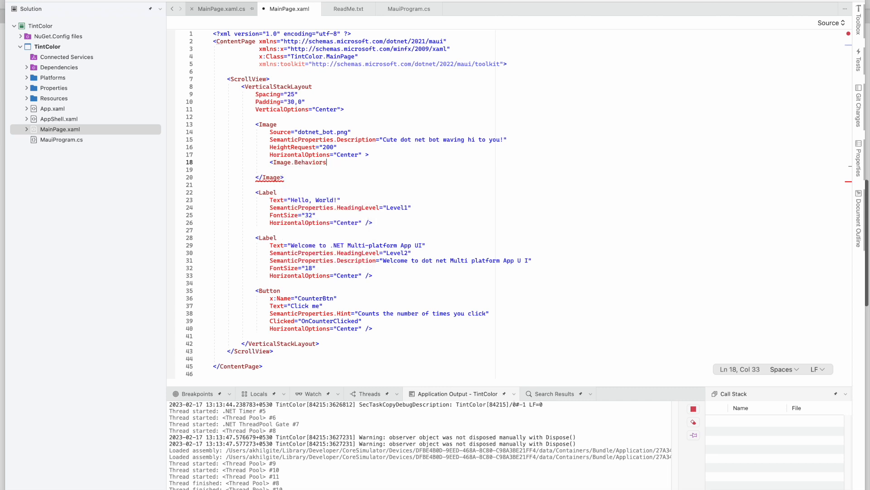
key("enter")
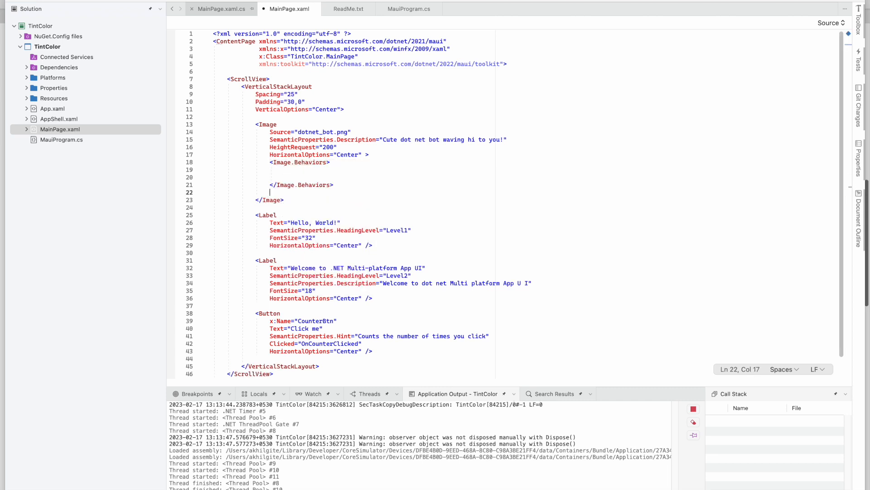
key("Backspace")
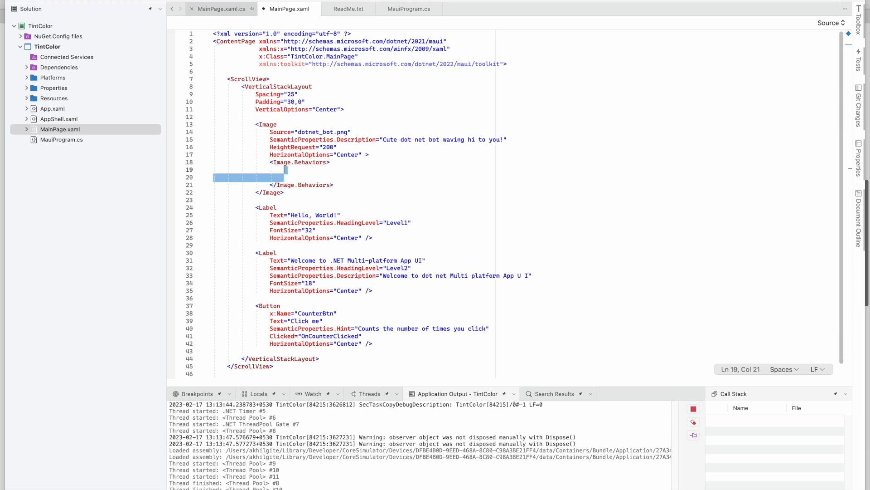
Insert toolkit:IconTintColorBehavior with TintColor="Green" inside the behaviors block
type("<too")
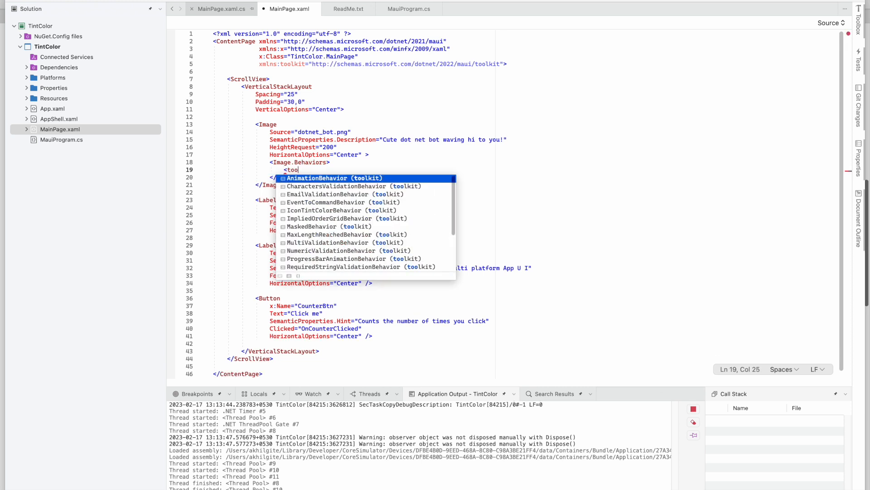
type("kitb")
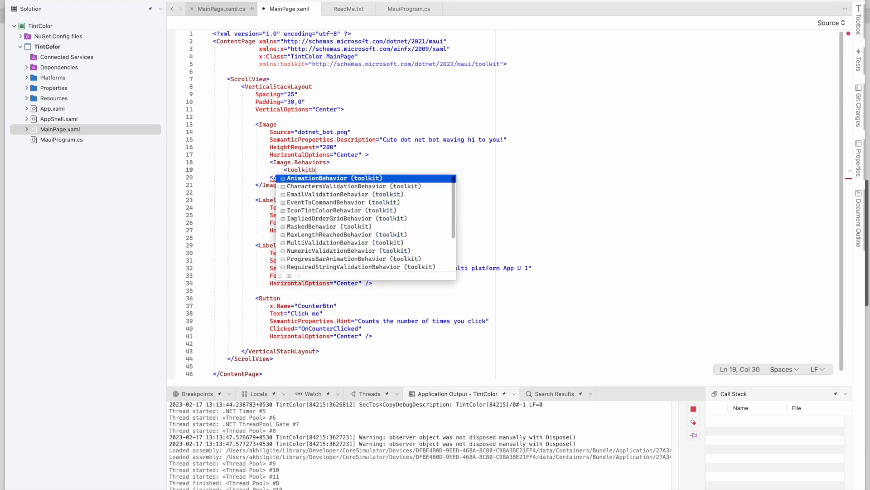
key("backspace")
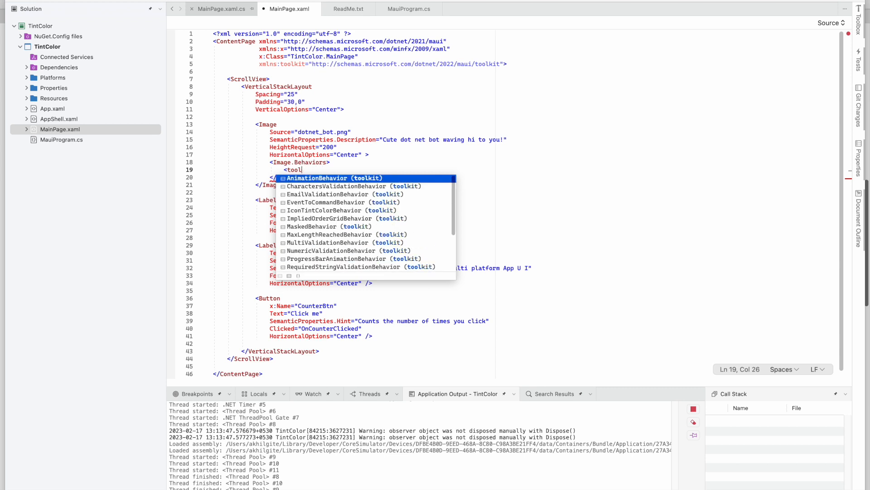
key("backspace")
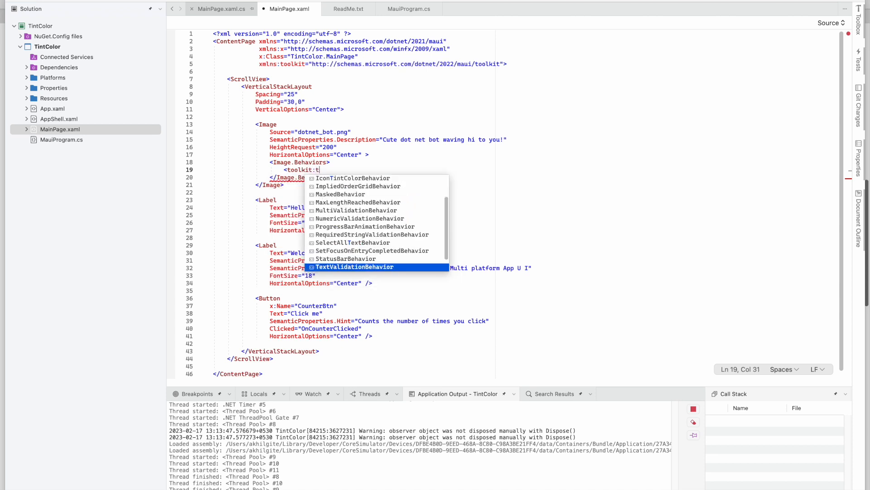
scroll("down", 3)
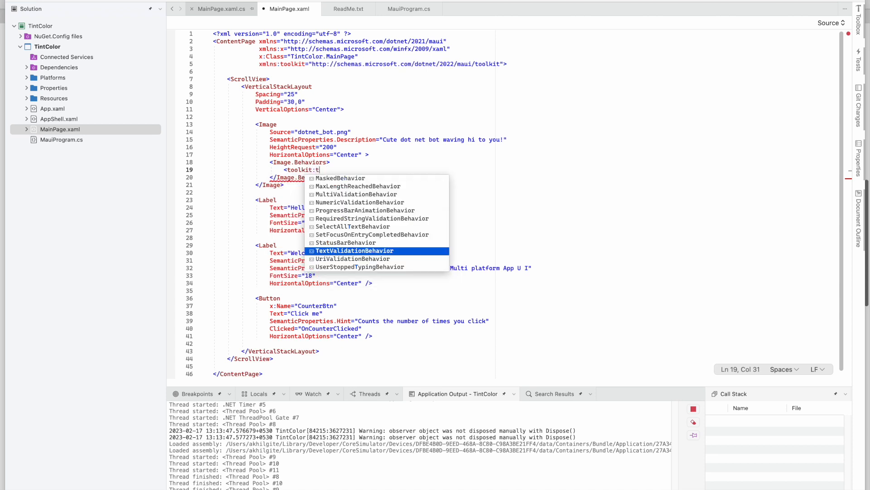
type("eha")
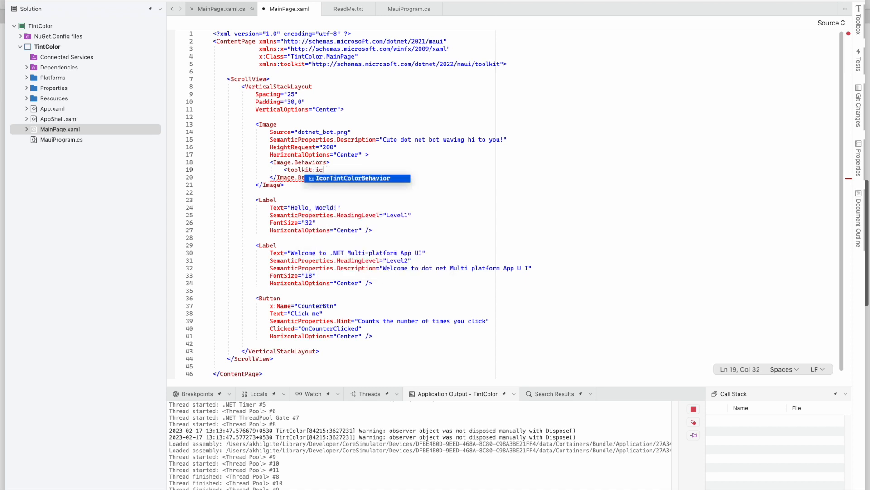
type("onTintColorBehavior")
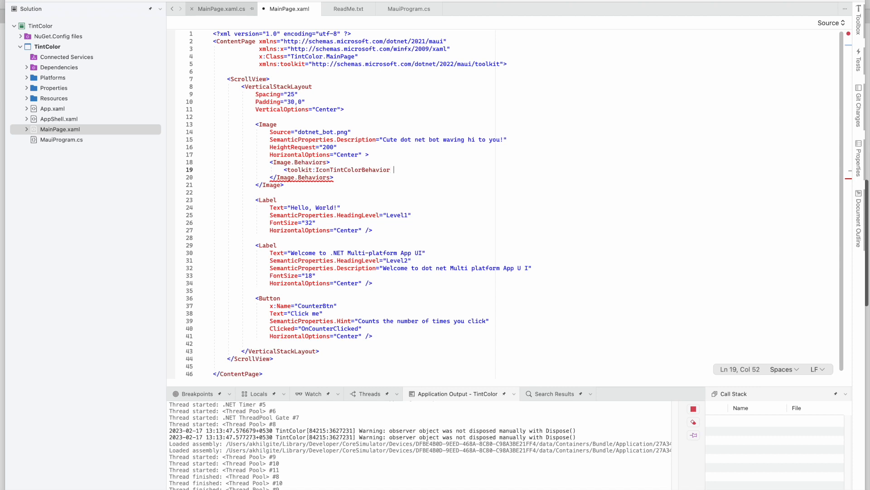
type("TintColor=\"\"")
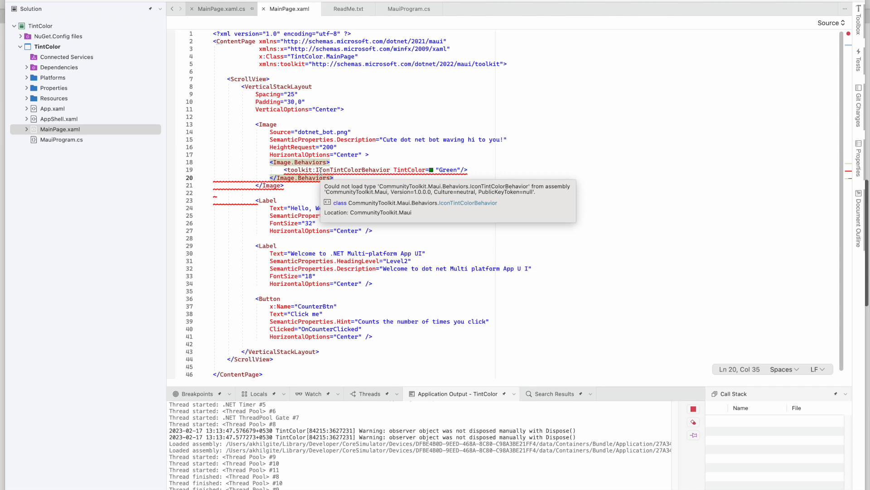
Run the TintColor app again to rebuild and deploy it to the iOS Simulator
left_click(311, 161)
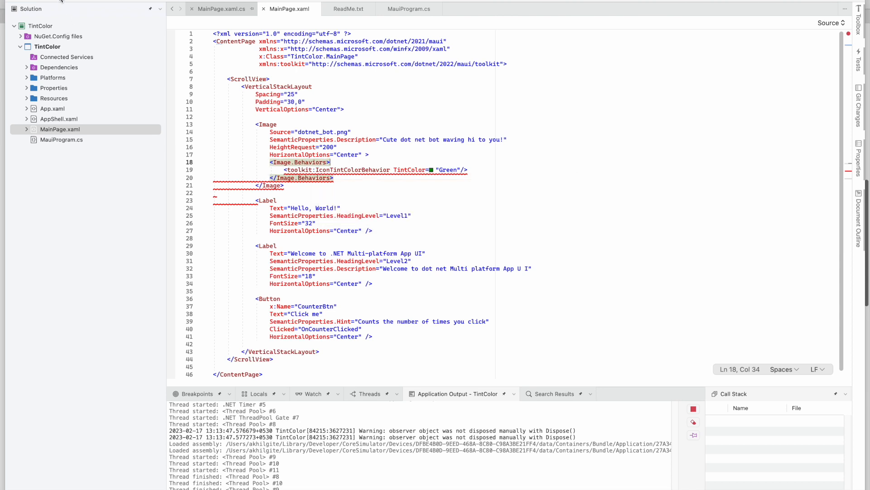
left_click(268, 124)
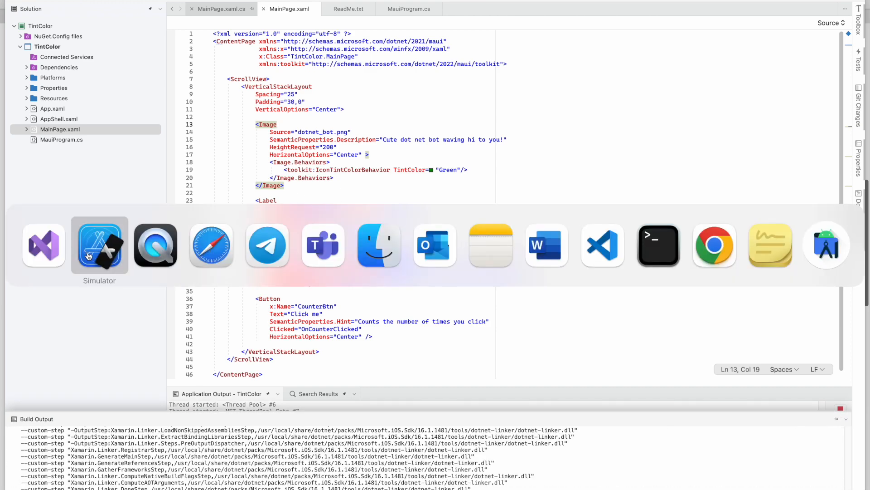
Bring the iPhone 14 Simulator to the front, showing the app's .NET splash screen
left_click(99, 245)
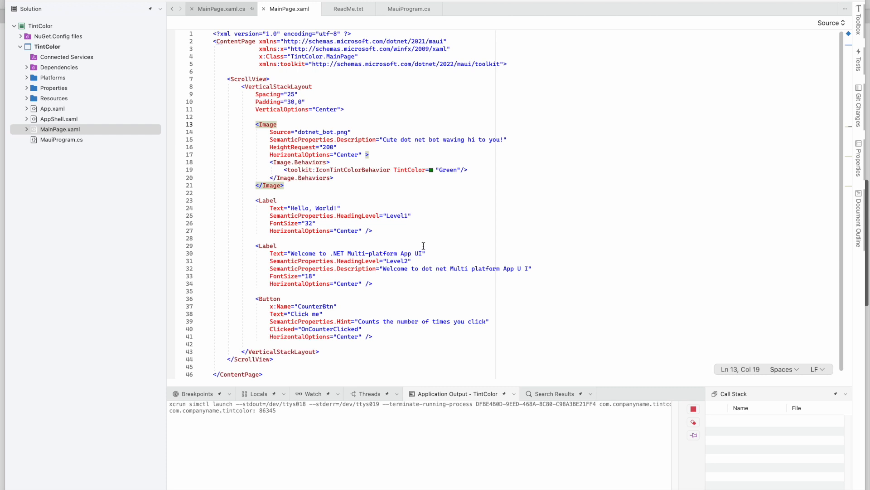
left_click(694, 408)
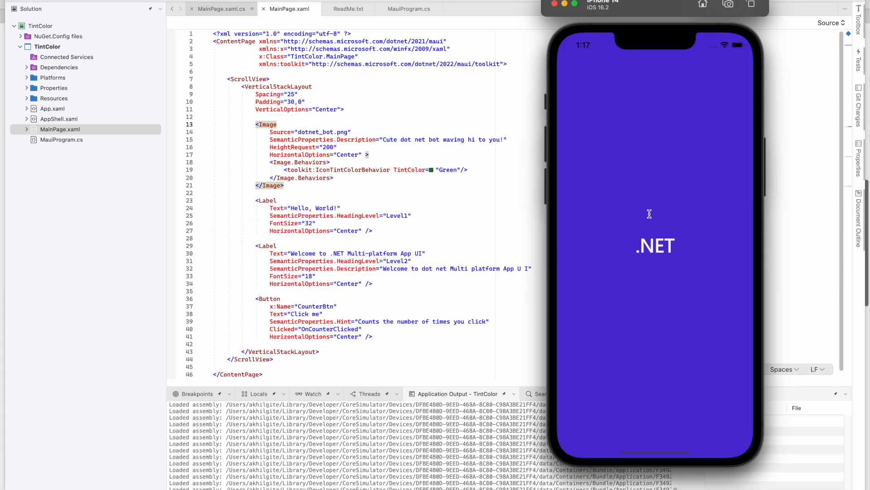